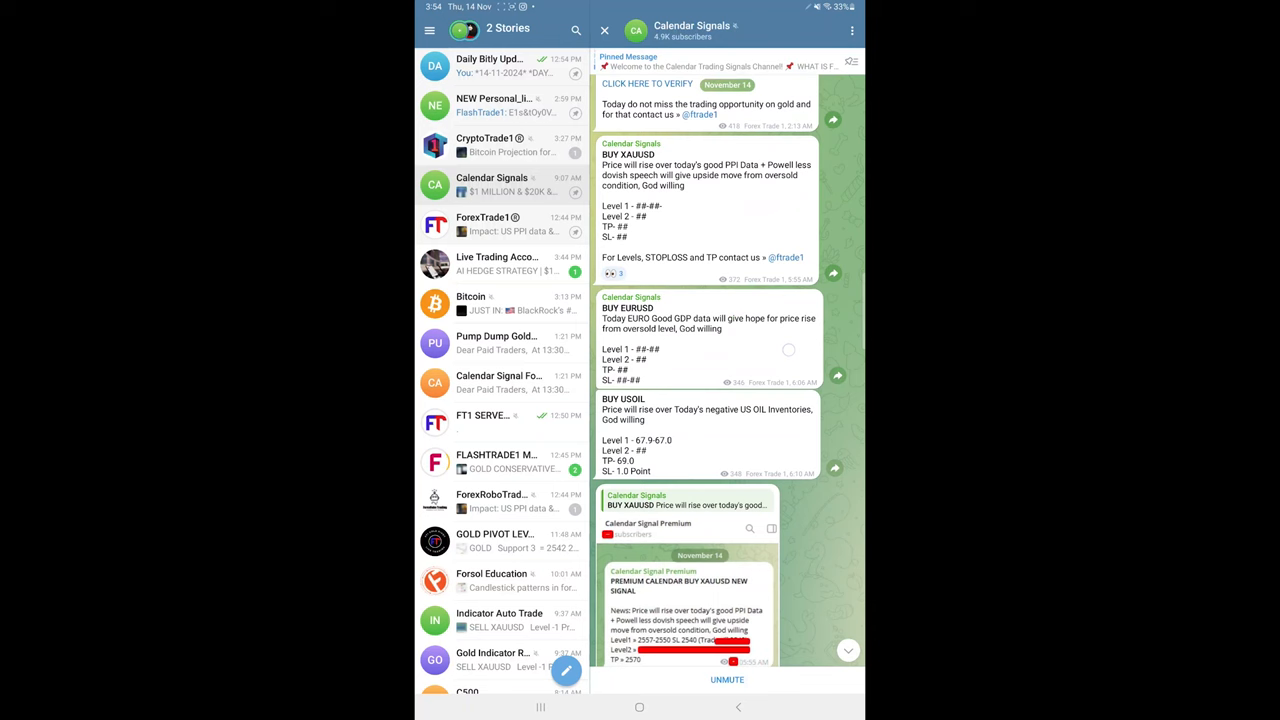
Scroll to the BUY XAUUSD live profit update and view the premium gold signal screenshot with its 2570 target.
scroll(up, 3)
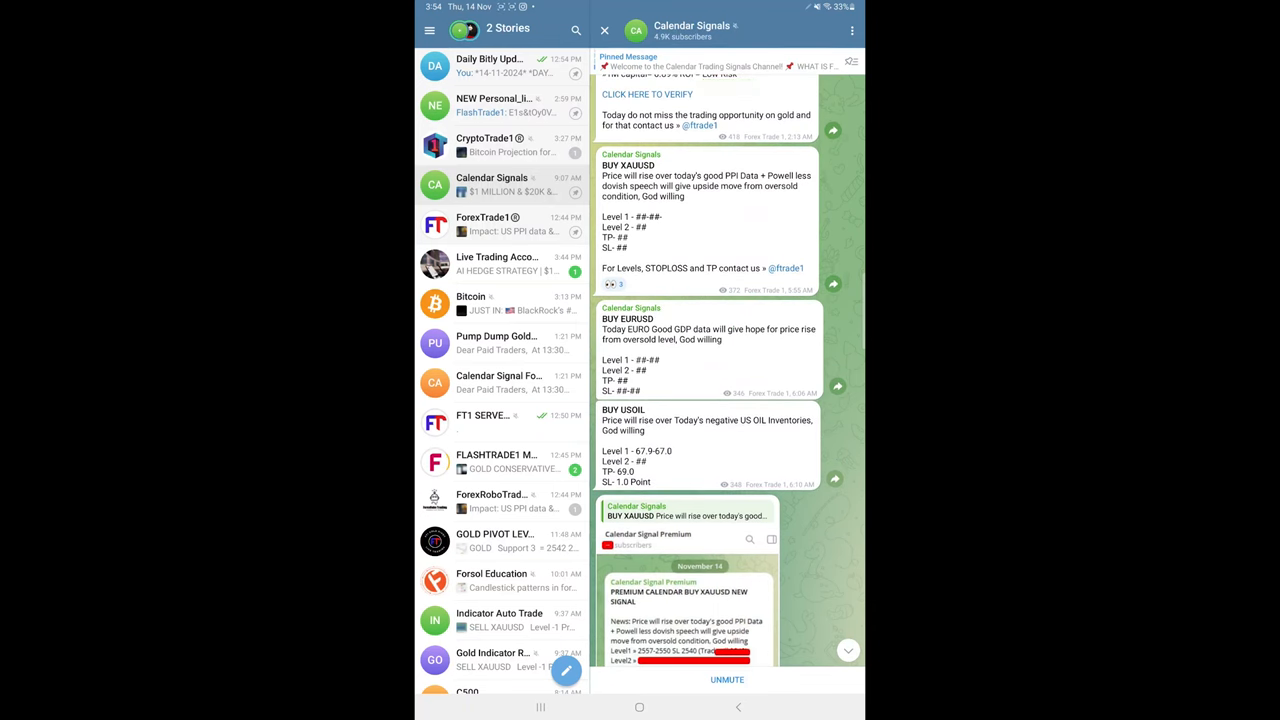
scroll(down, 3)
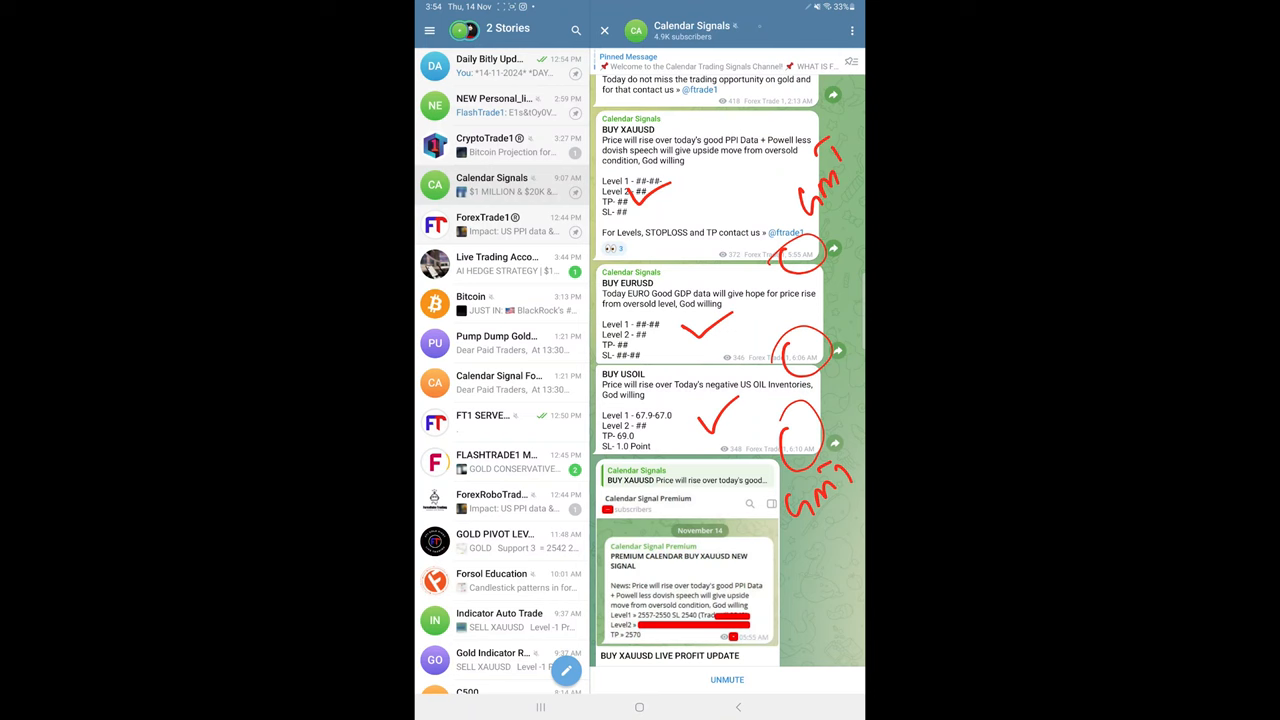
scroll(down, 3)
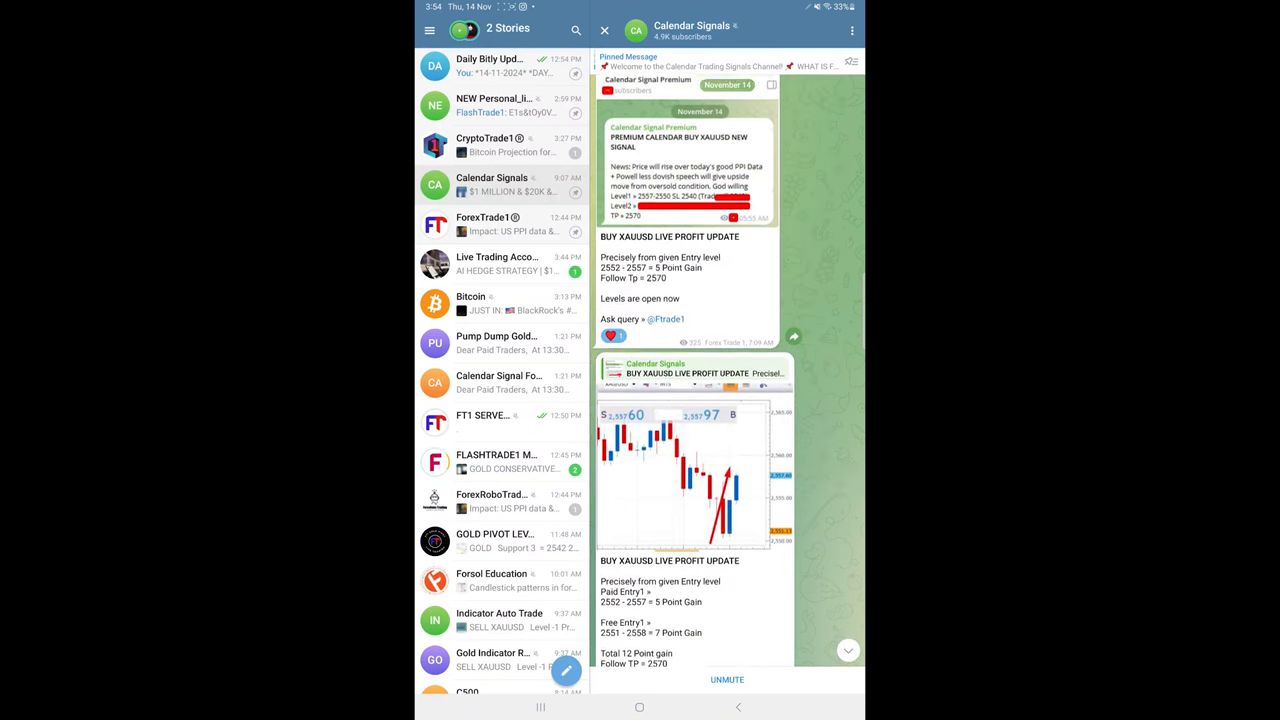
scroll(up, 3)
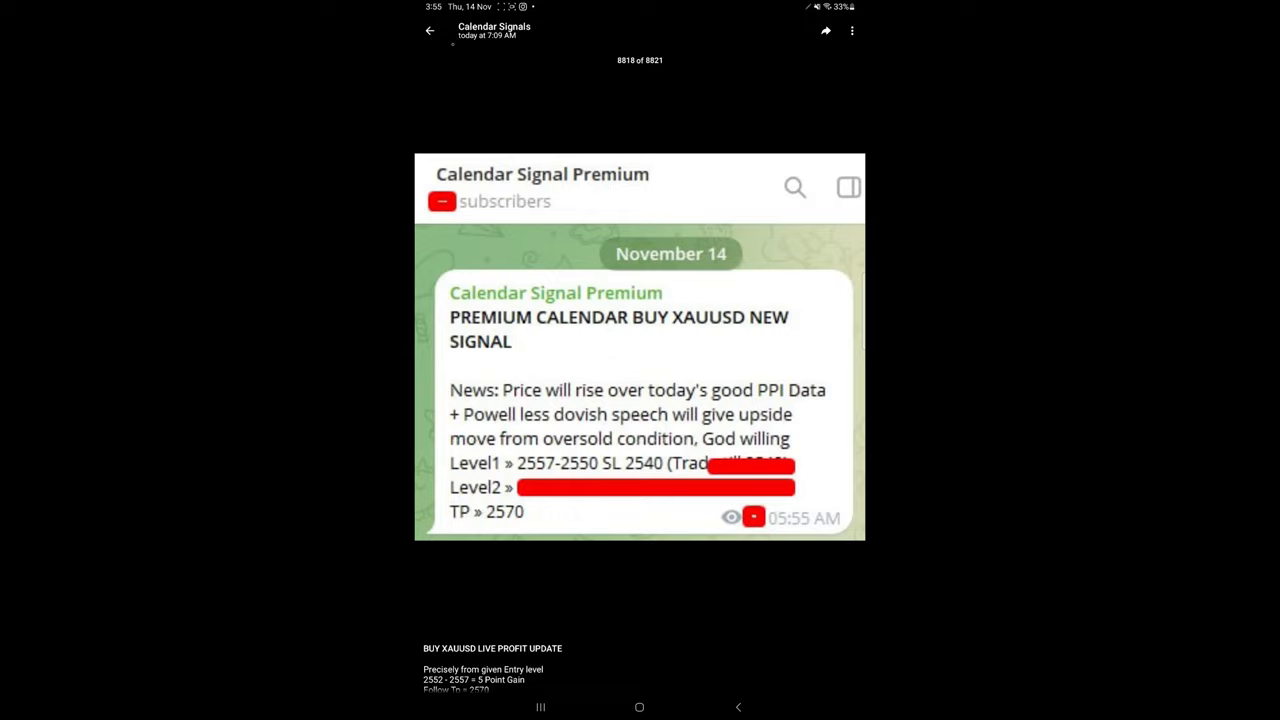
Leave the media viewer and land back on the Calendar Signals channel messages.
click(430, 30)
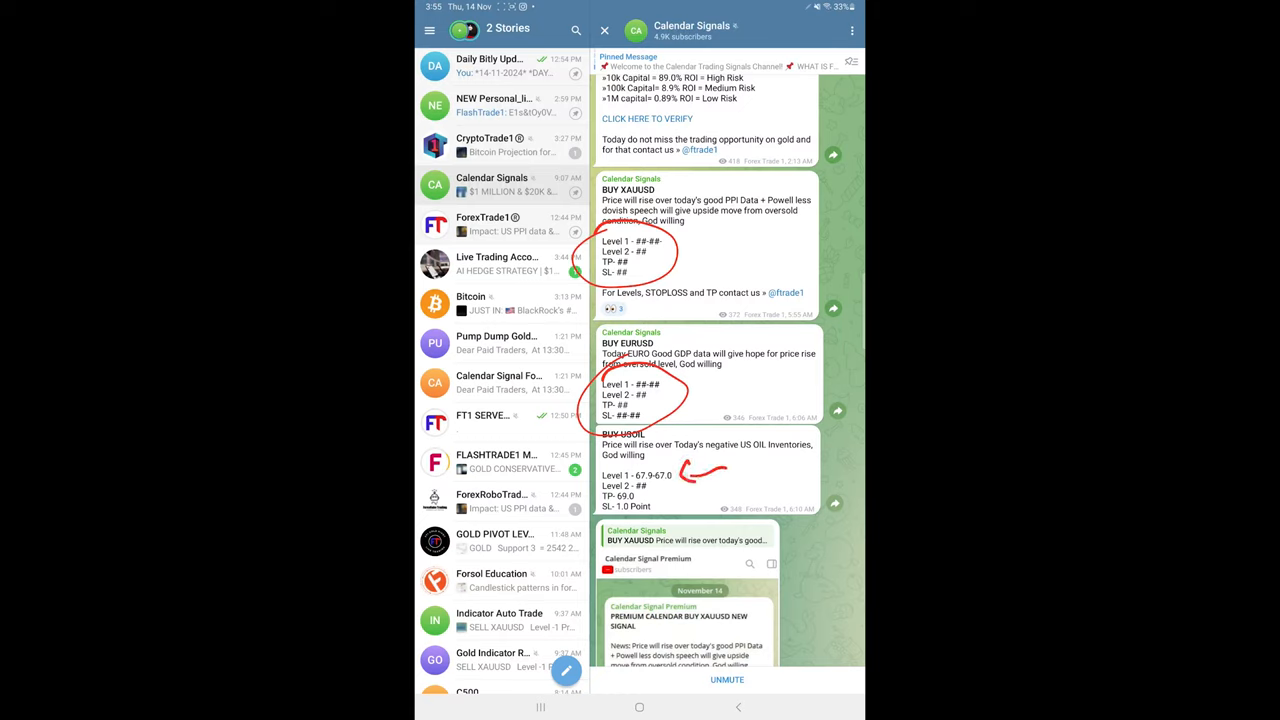
Scroll past the XAUUSD and USOIL profit updates to the $1 million live investor account post.
scroll(up, 3)
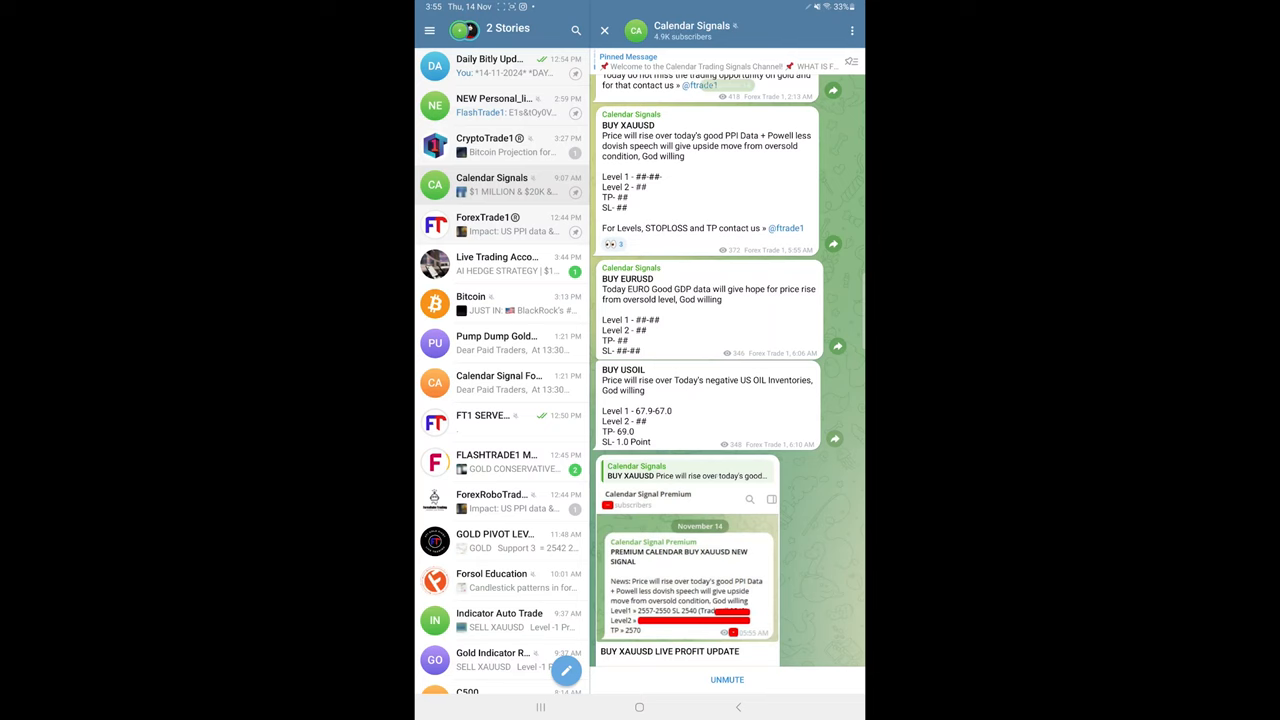
scroll(up, 3)
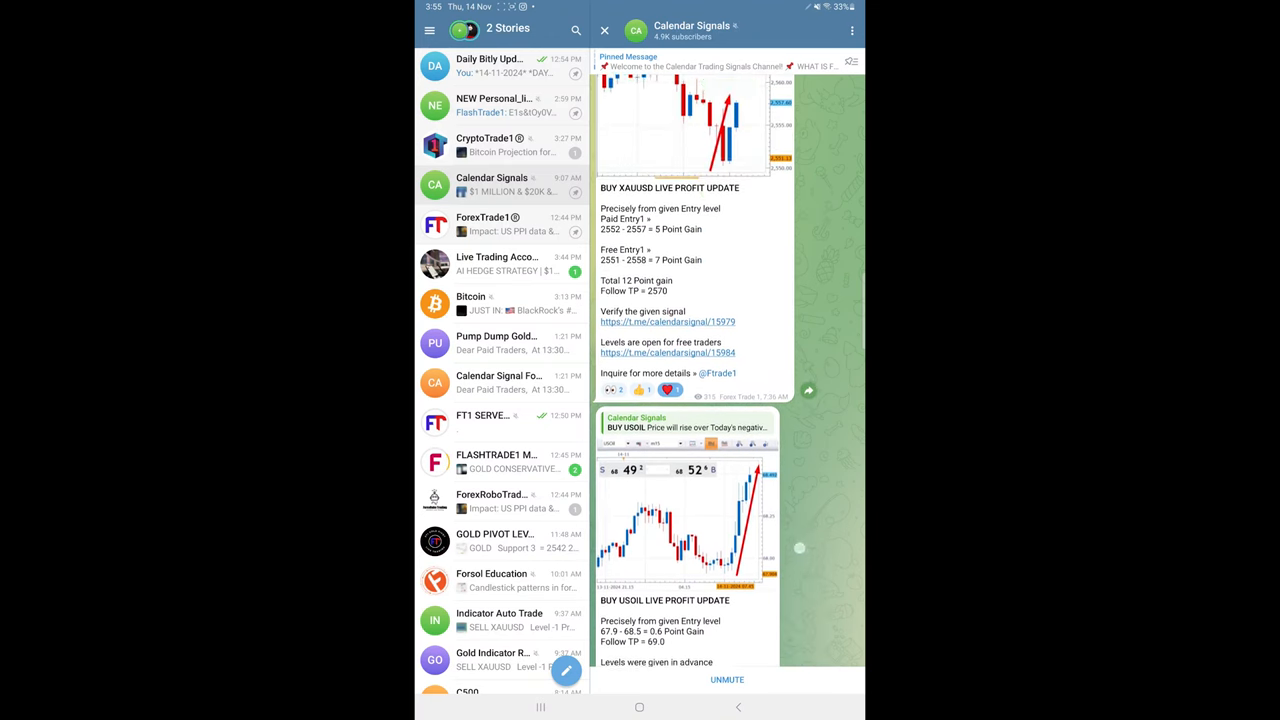
scroll(down, 3)
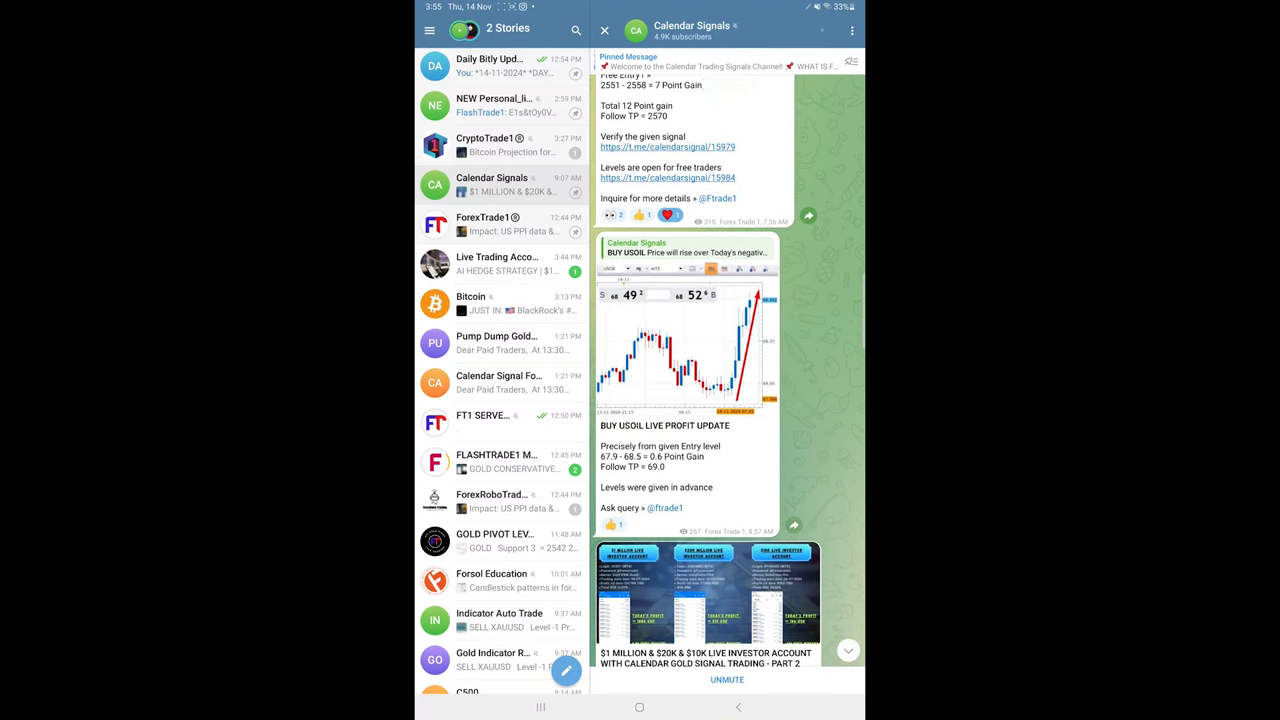
scroll(up, 3)
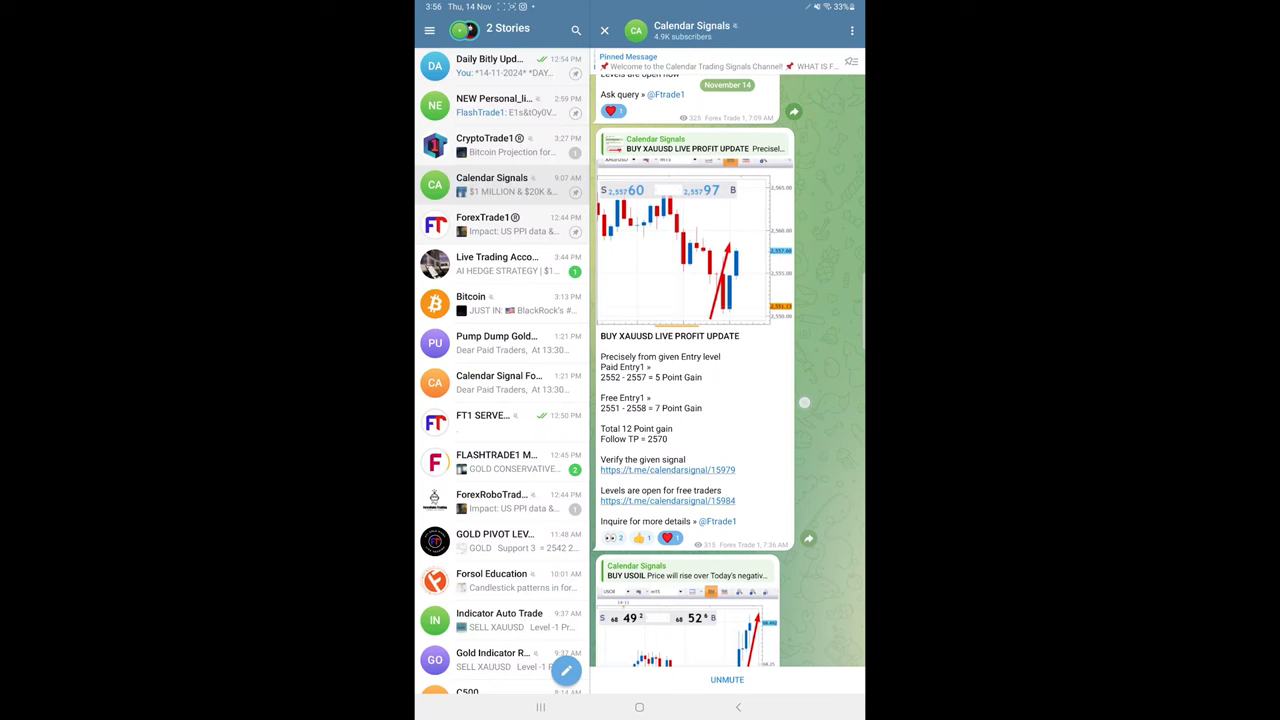
scroll(up, 3)
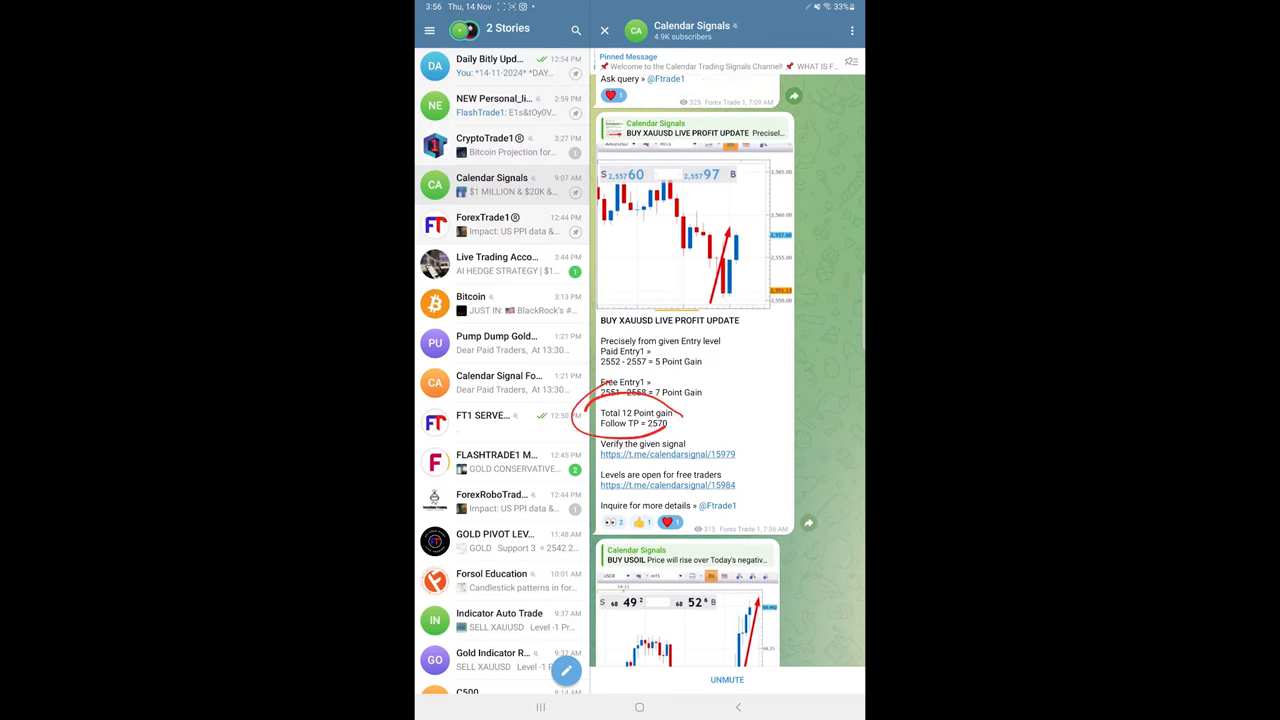
scroll(down, 3)
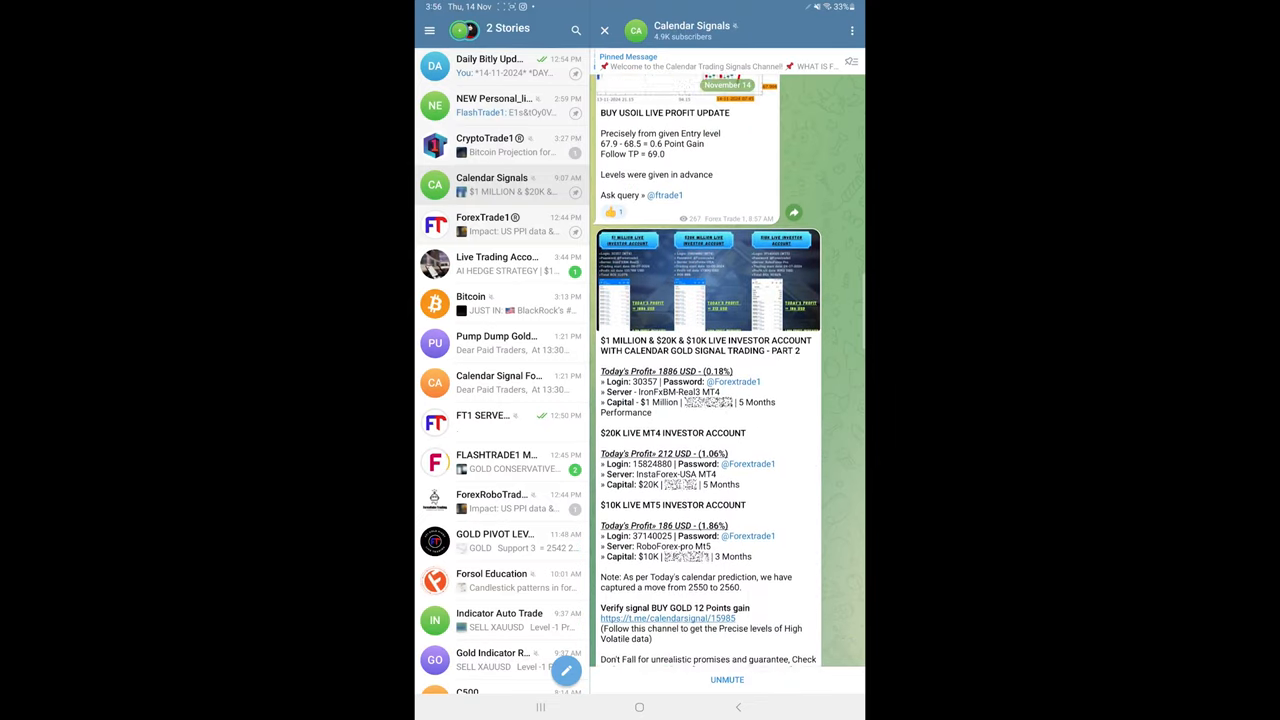
Scroll back up to today's BUY XAUUSD, BUY EURUSD and BUY USOIL signal posts.
scroll(up, 3)
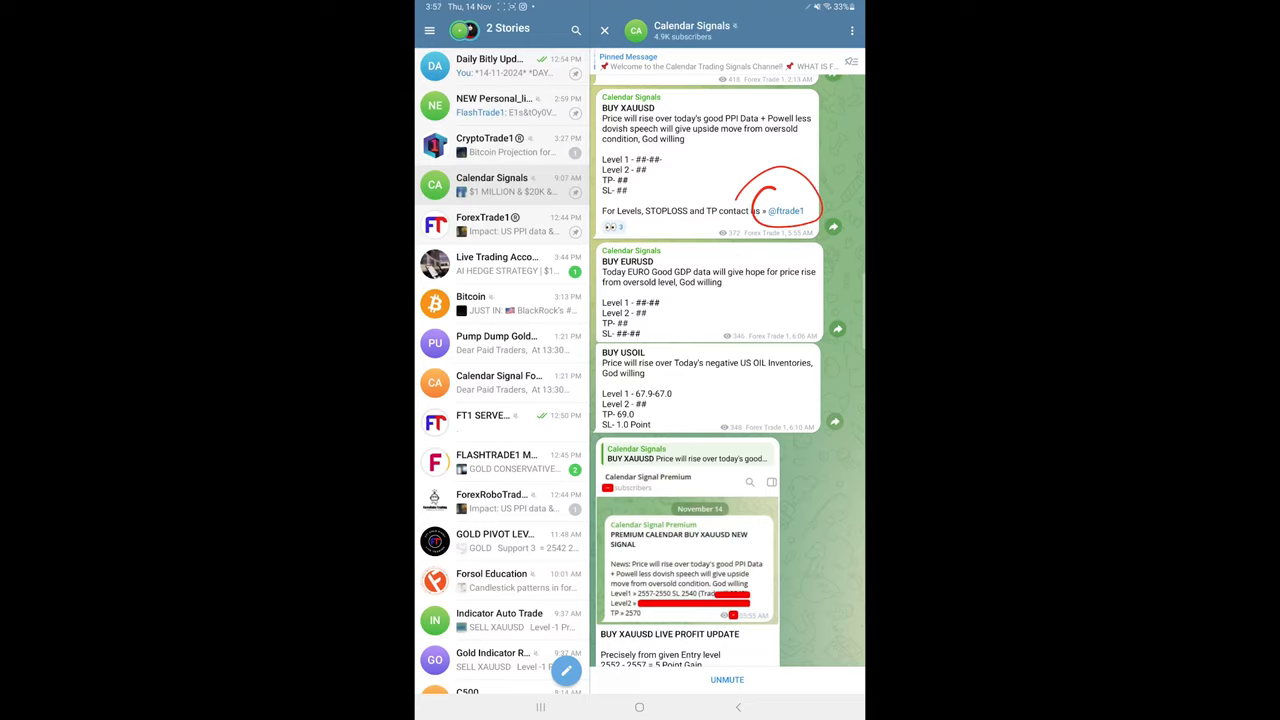
click(780, 204)
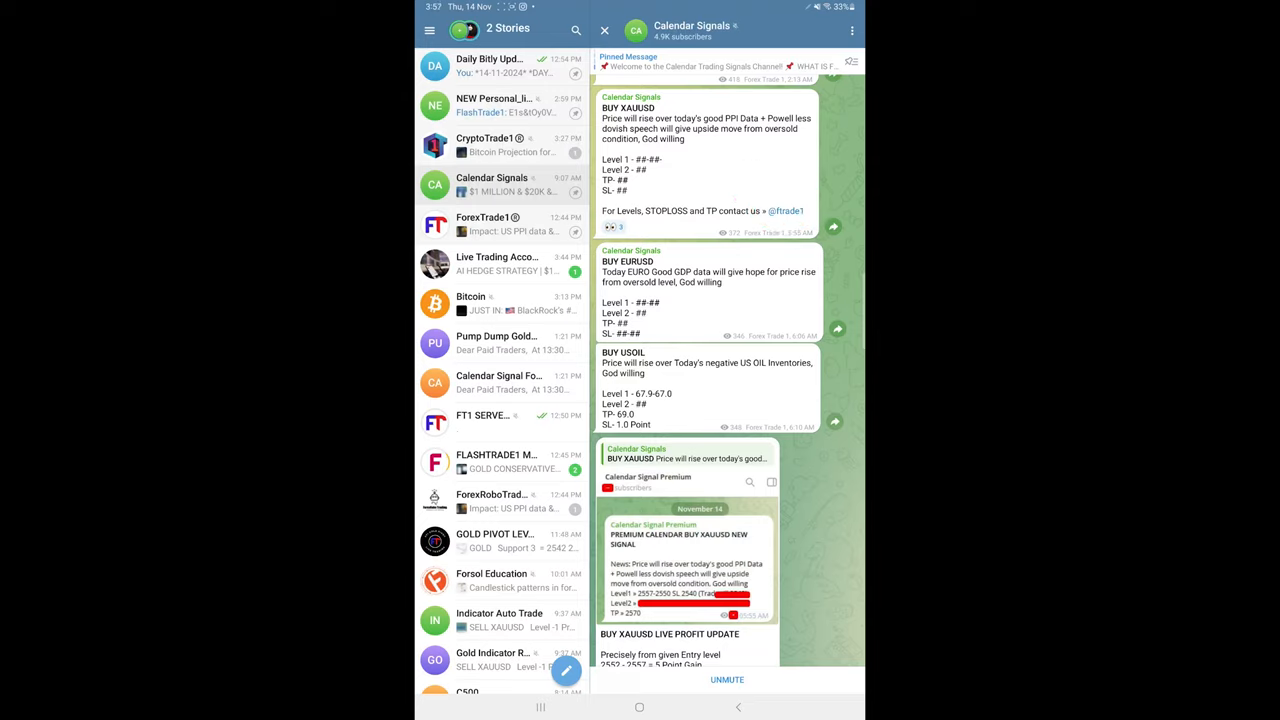